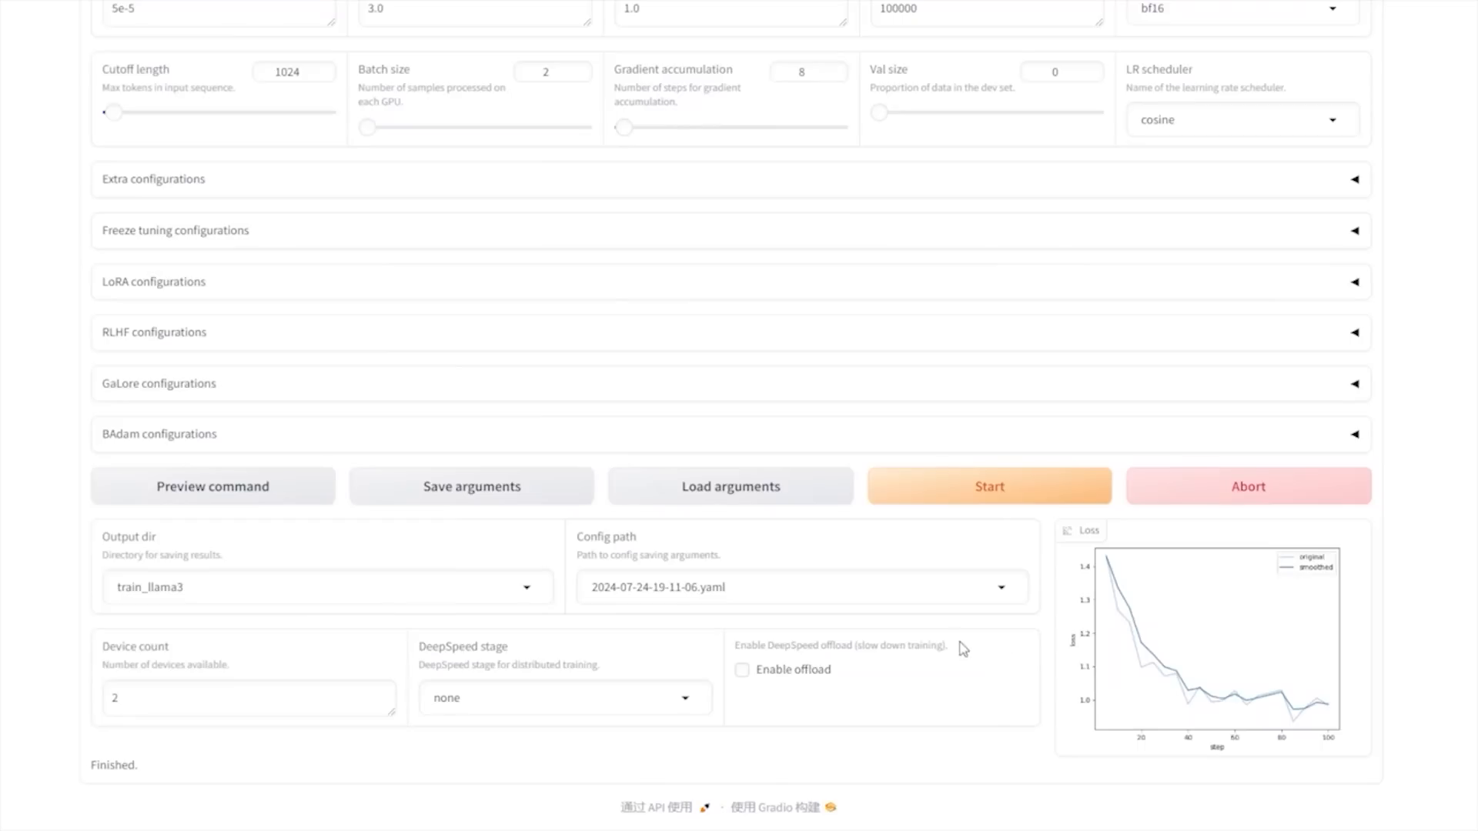
- Scroll up through the finished LLaMA-Factory training run before moving to Open WebUI
{"action": "scroll", "scroll_direction": "up", "scroll_amount": 3}
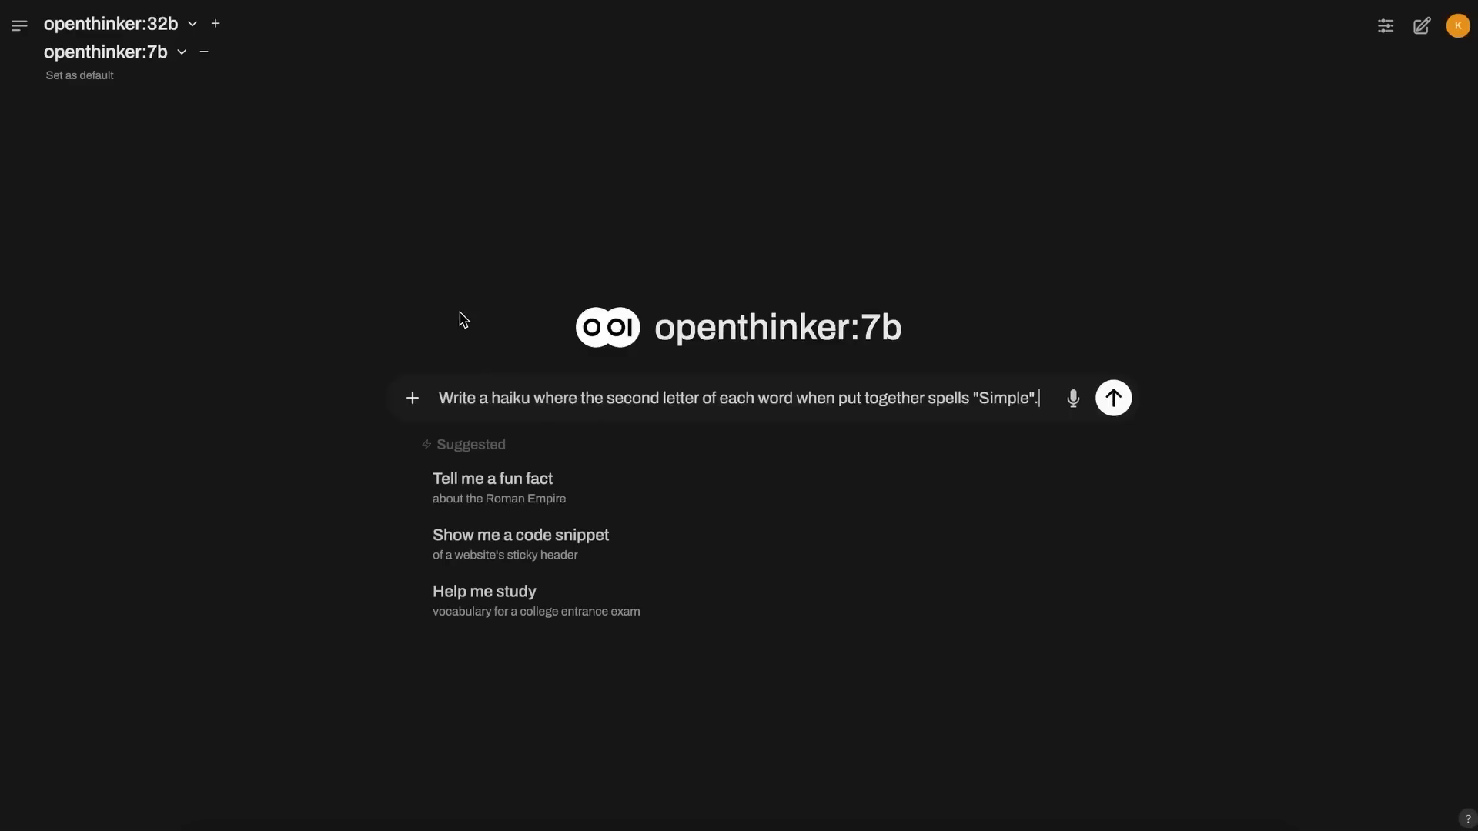
- Send the sisters puzzle to openthinker:32b and openthinker:7b; both answer Sally has 1 sister
{"action": "left_click", "coordinate": [1111, 397]}
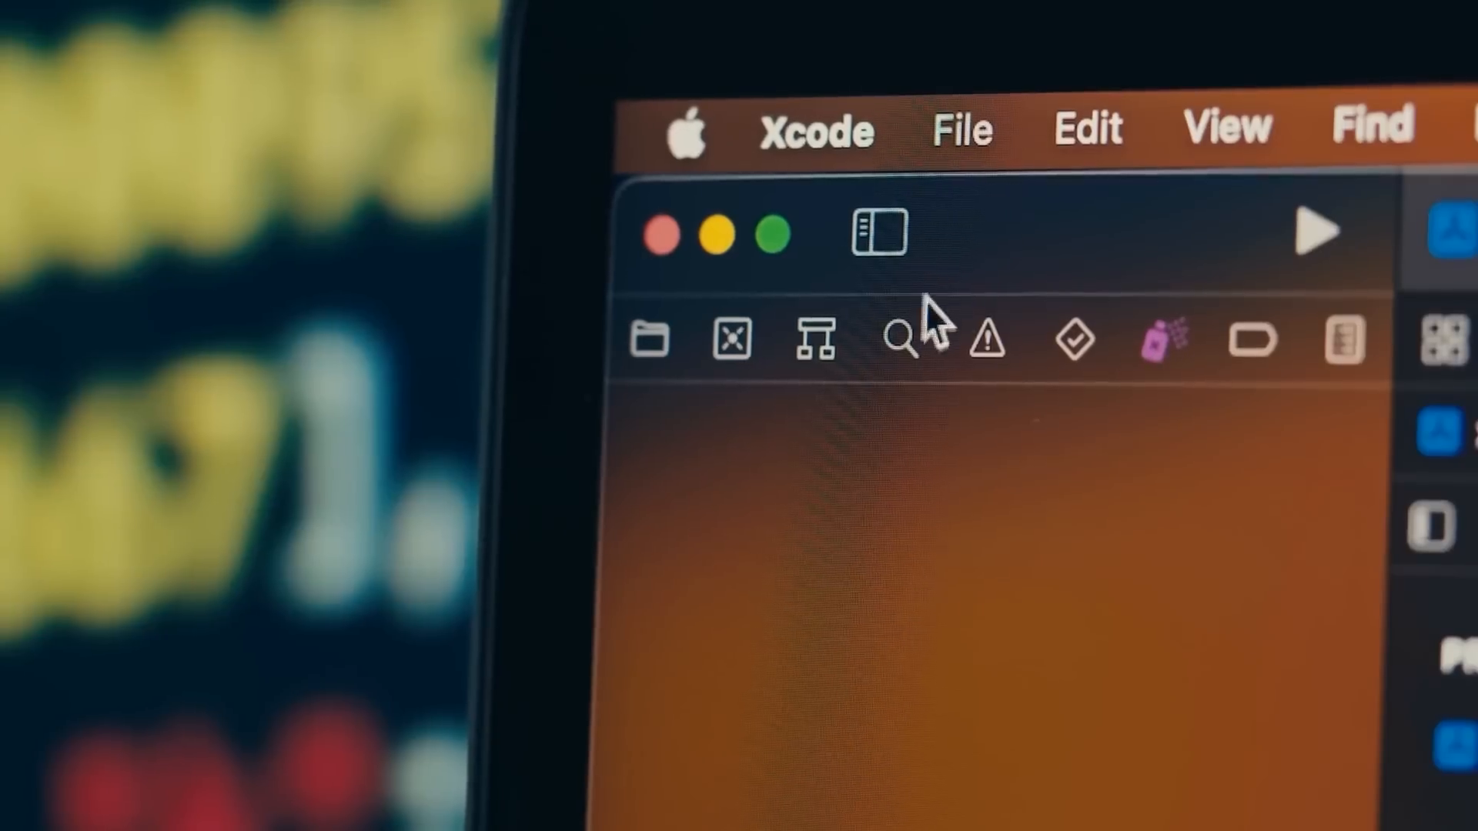
{"action": "left_click", "coordinate": [876, 231]}
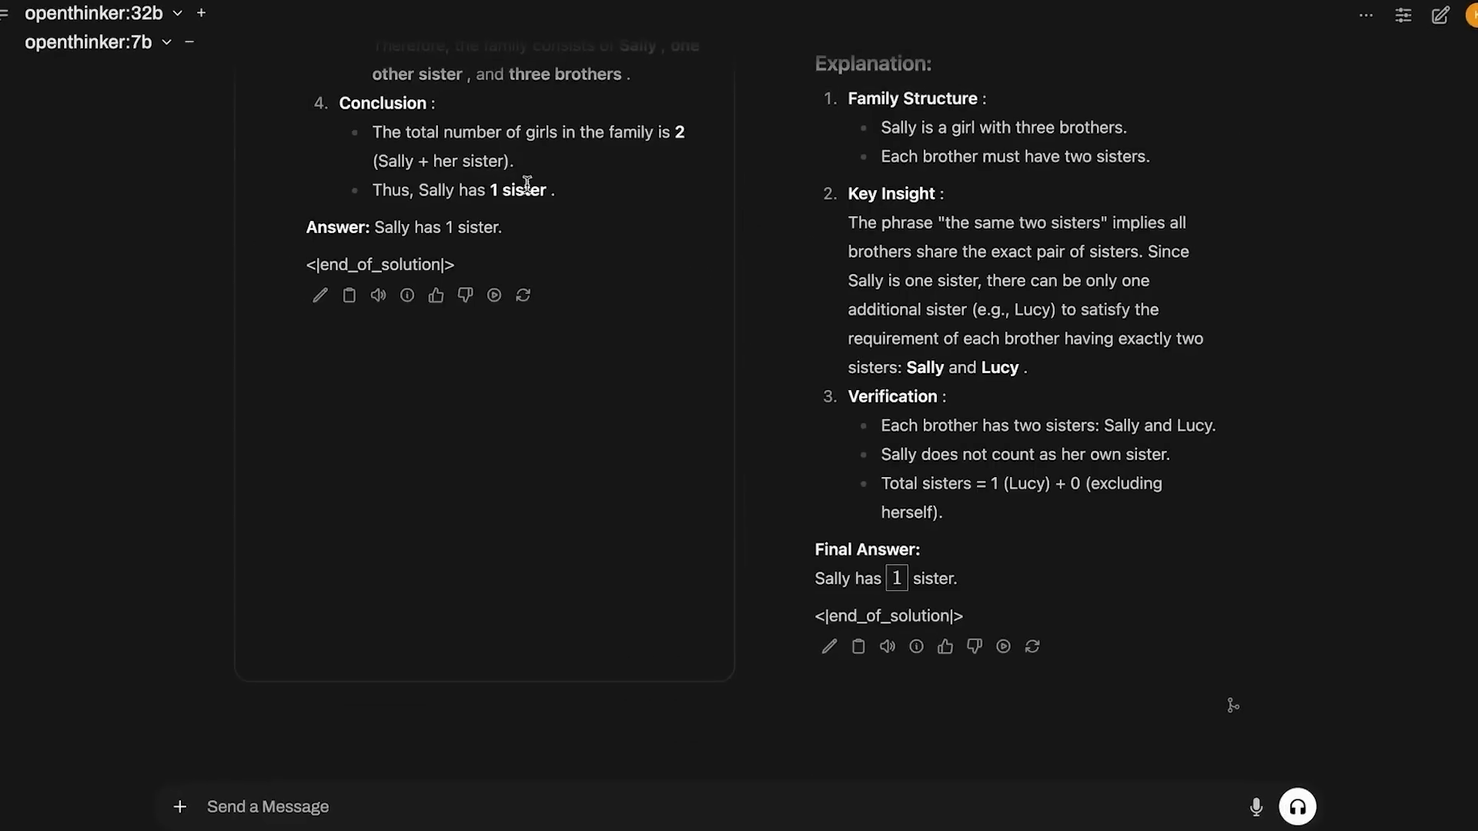
{"action": "scroll", "scroll_direction": "up", "scroll_amount": 3}
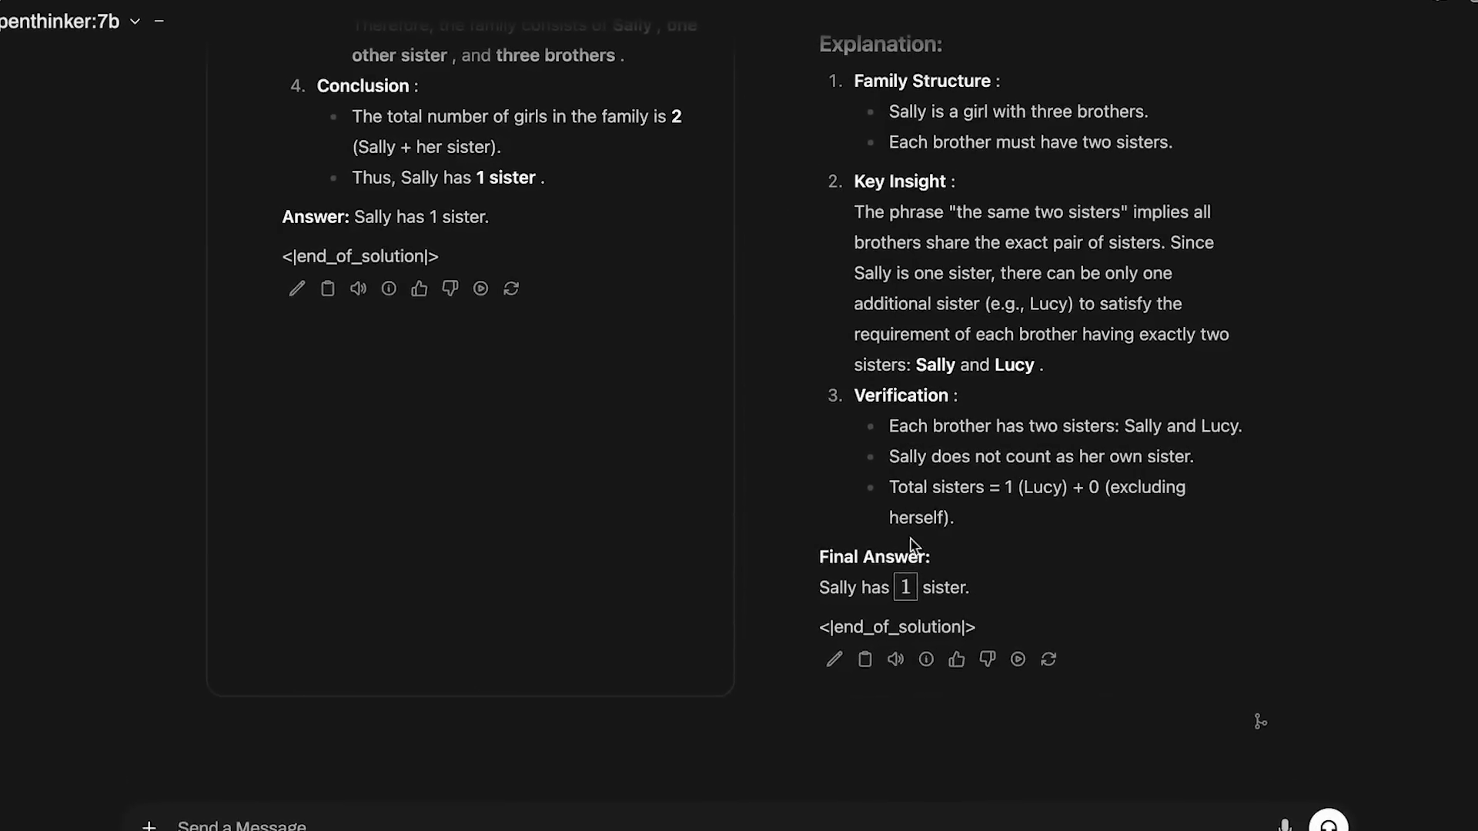
{"action": "scroll", "scroll_direction": "down", "scroll_amount": 3}
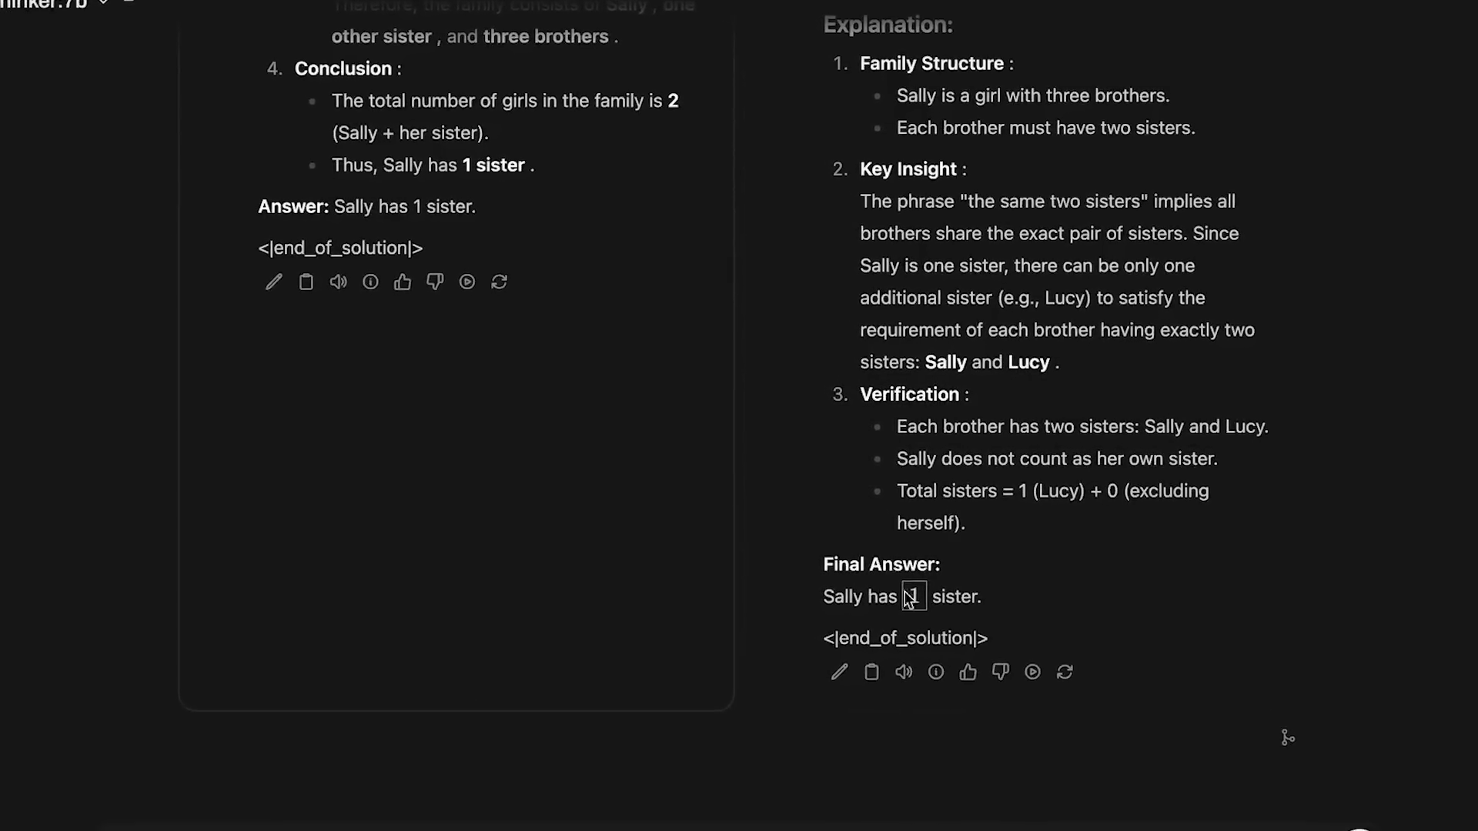